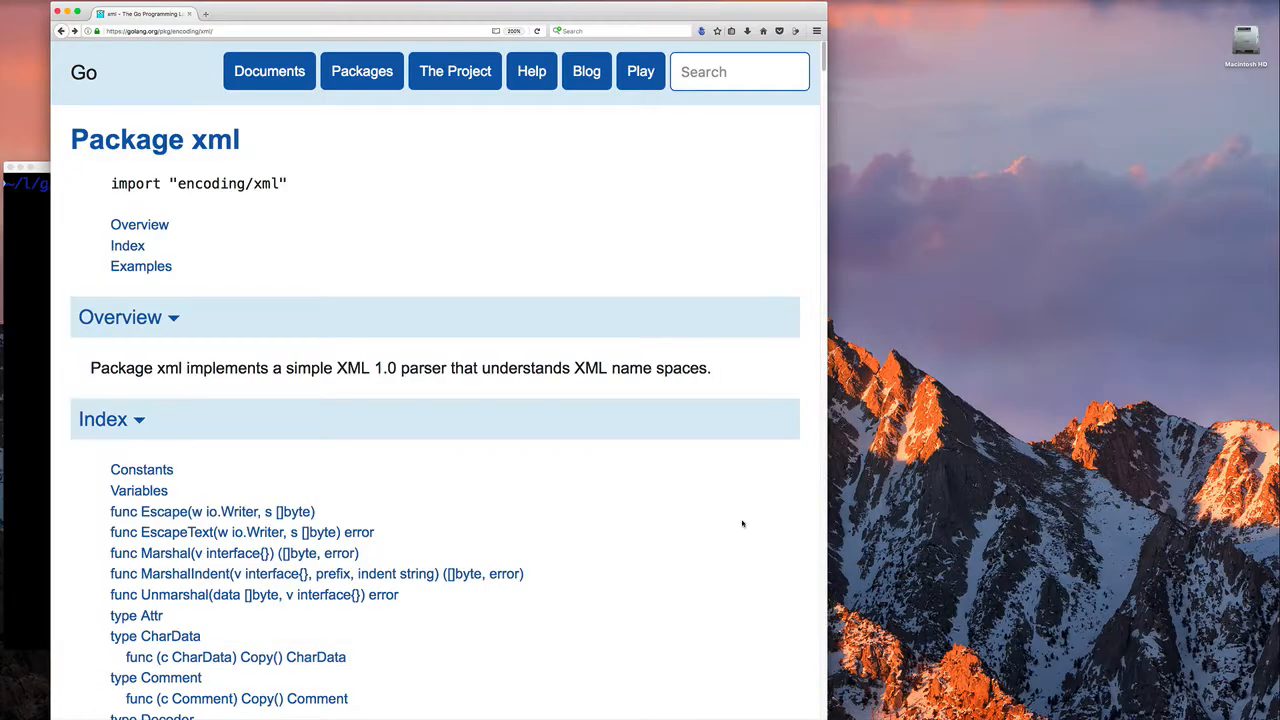
pyautogui.moveTo(573, 350)
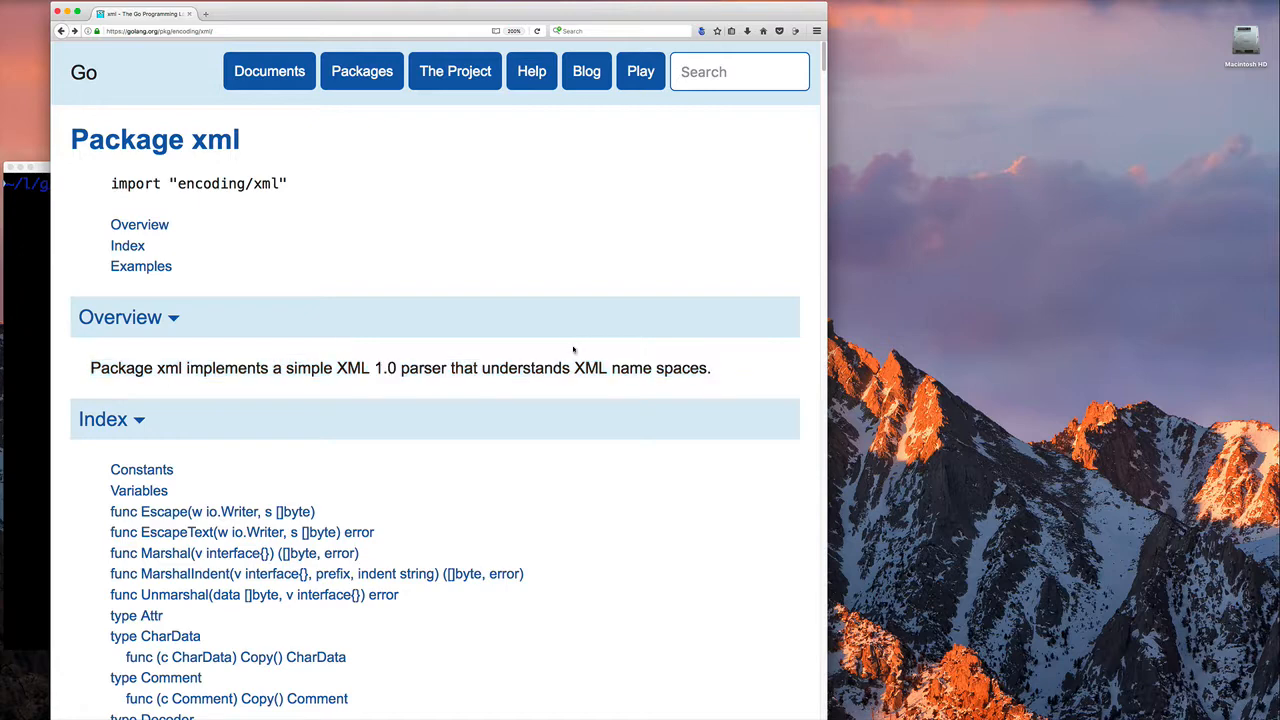
# - Scroll the encoding/xml package index to the Marshal documentation and enter 'c12s07-encoding.xml'
pyautogui.scroll(-3)
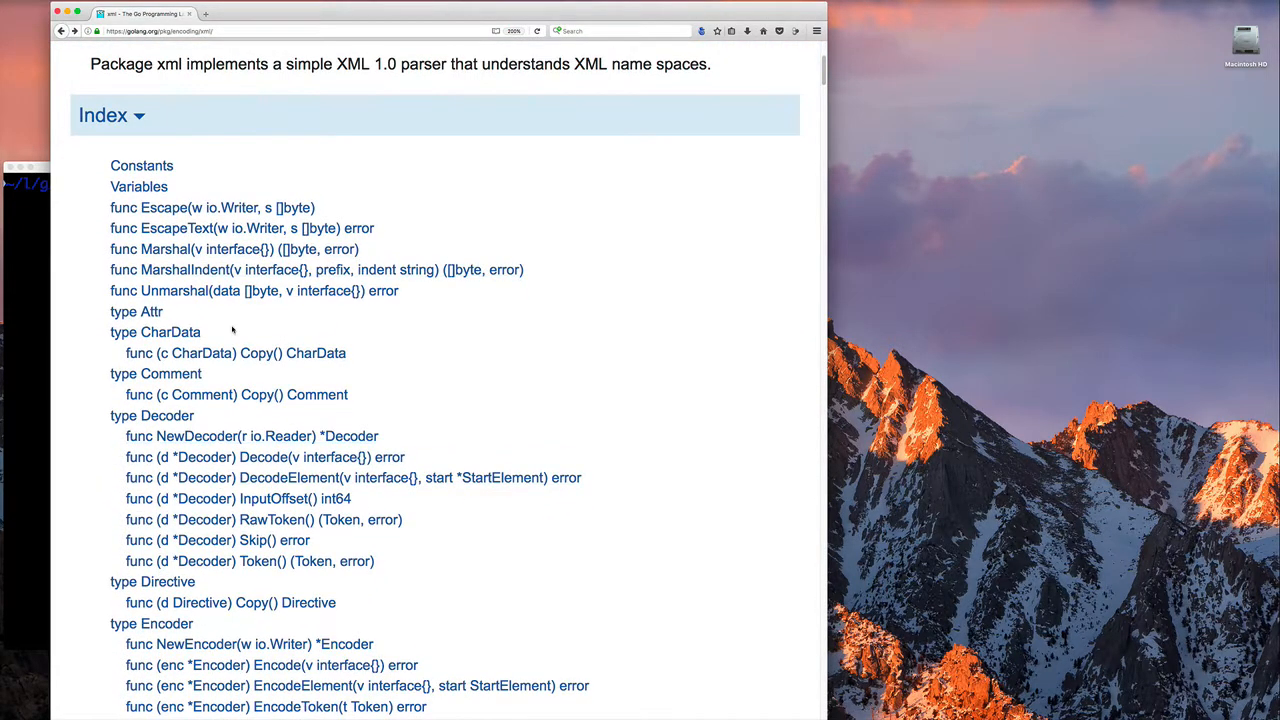
pyautogui.scroll(-3)
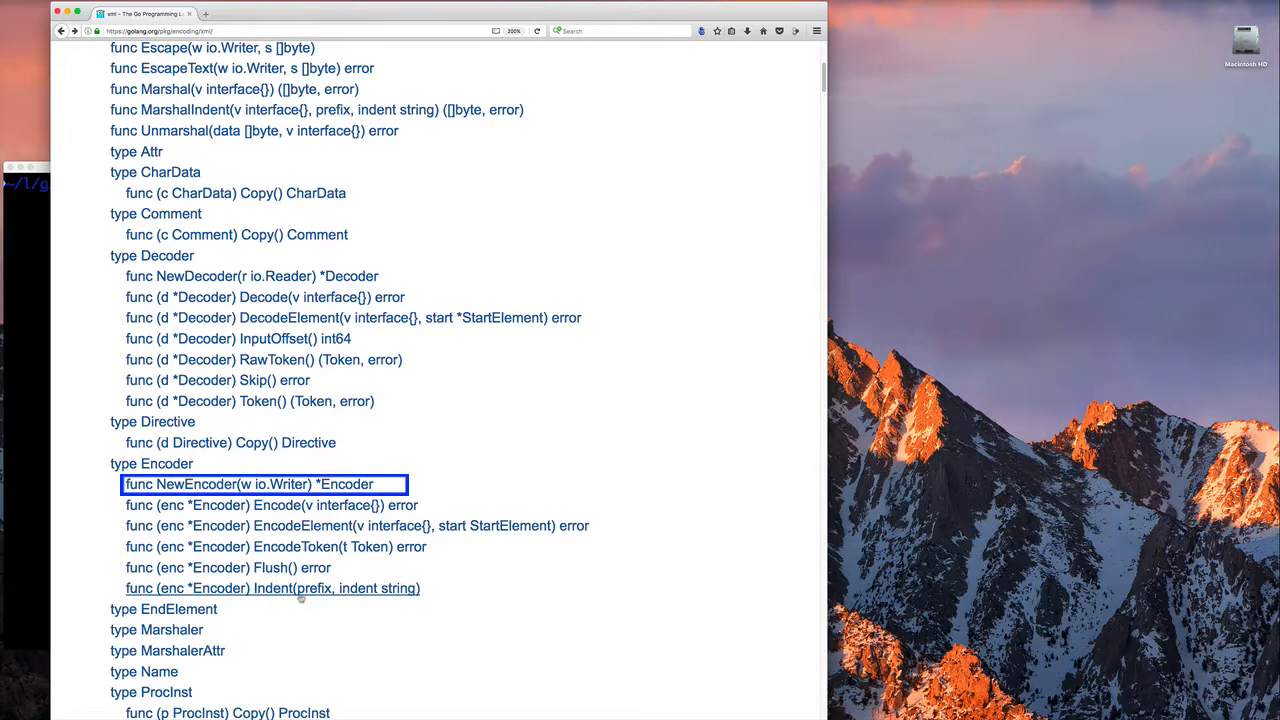
pyautogui.click(272, 588)
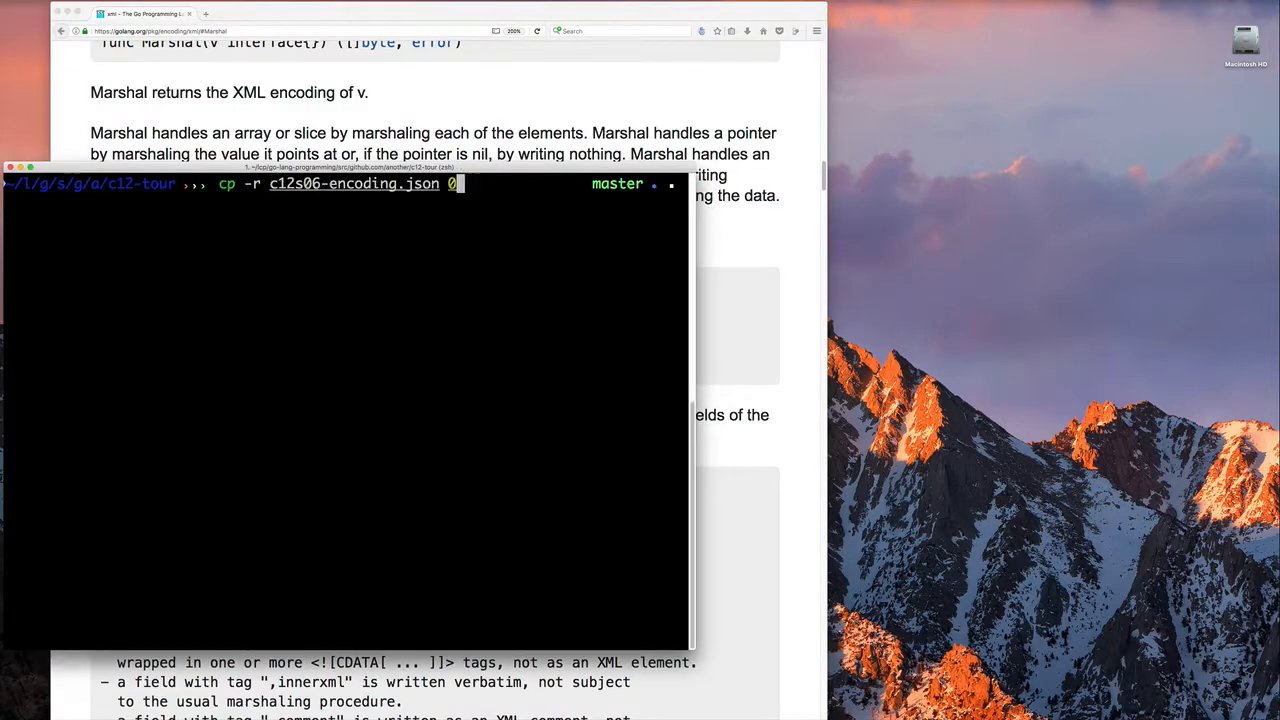
pyautogui.write('c12s07-encoding.xml')
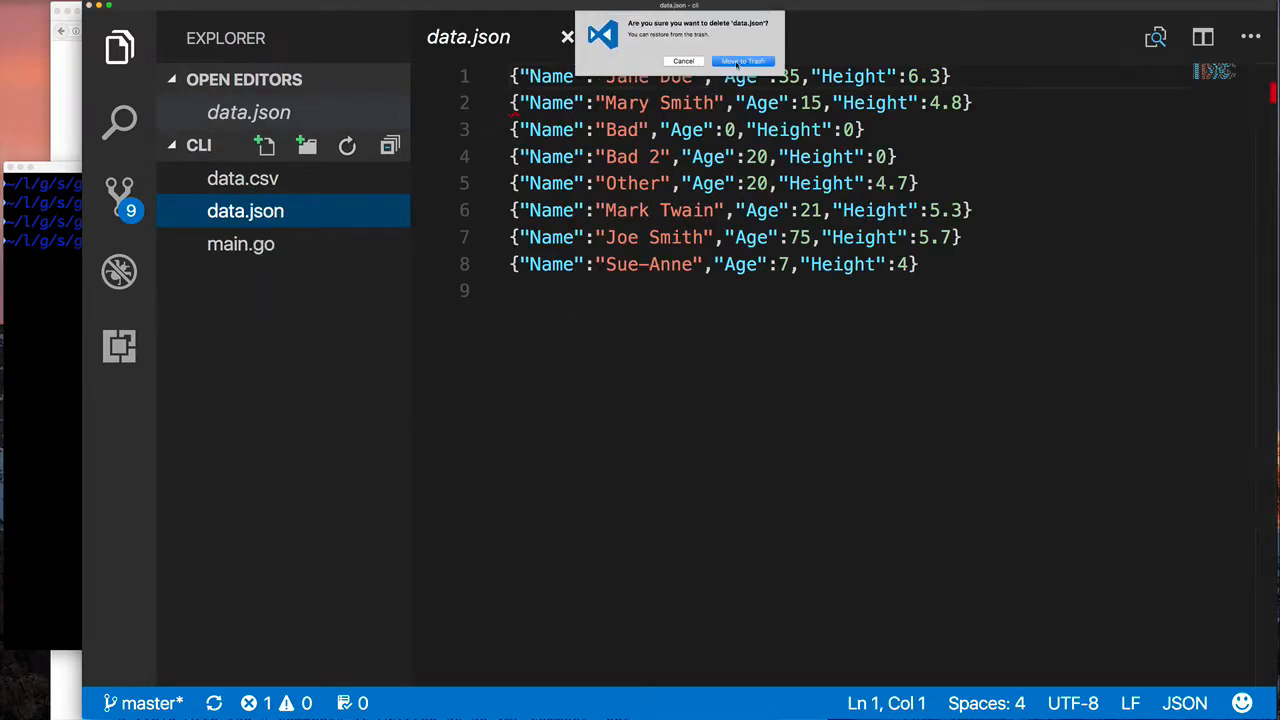
# - Confirm moving data.json to the trash
pyautogui.click(742, 61)
pyautogui.write('writeXMLData')
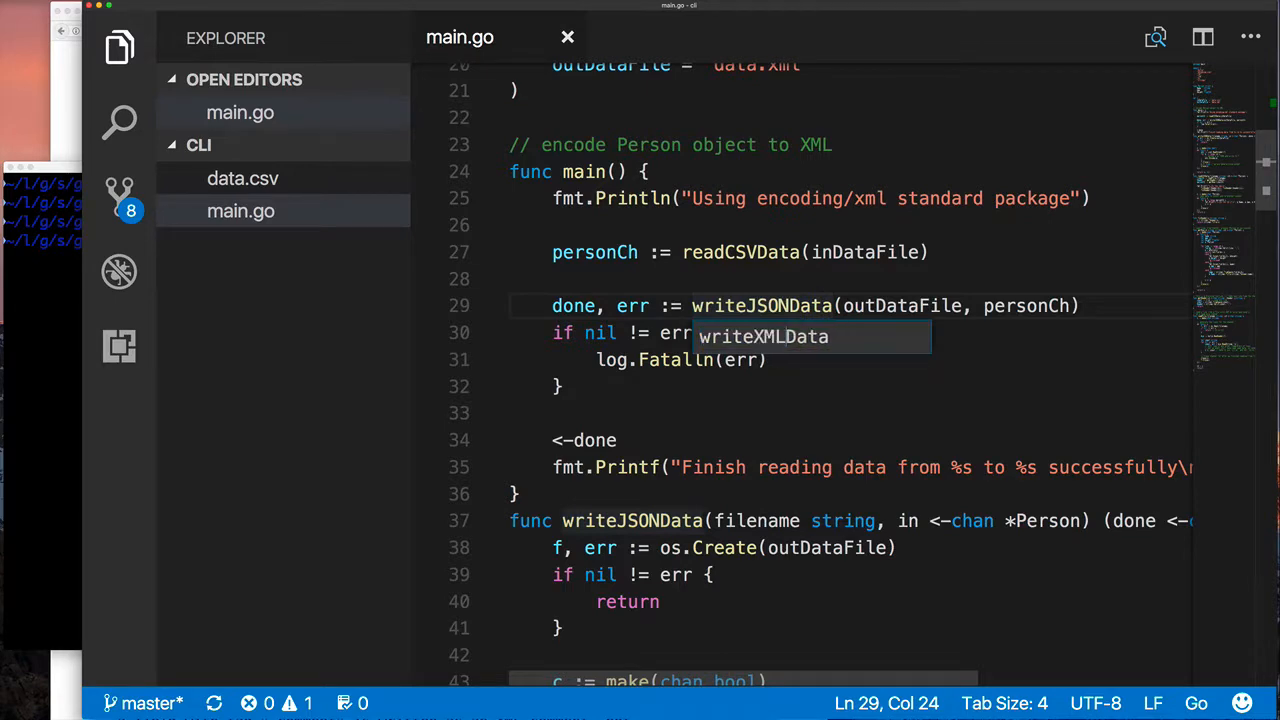
# - Scroll main.go to the writeJSONData definition to rename it writeXMLData
pyautogui.scroll(-3)
pyautogui.write('enc.Indent')
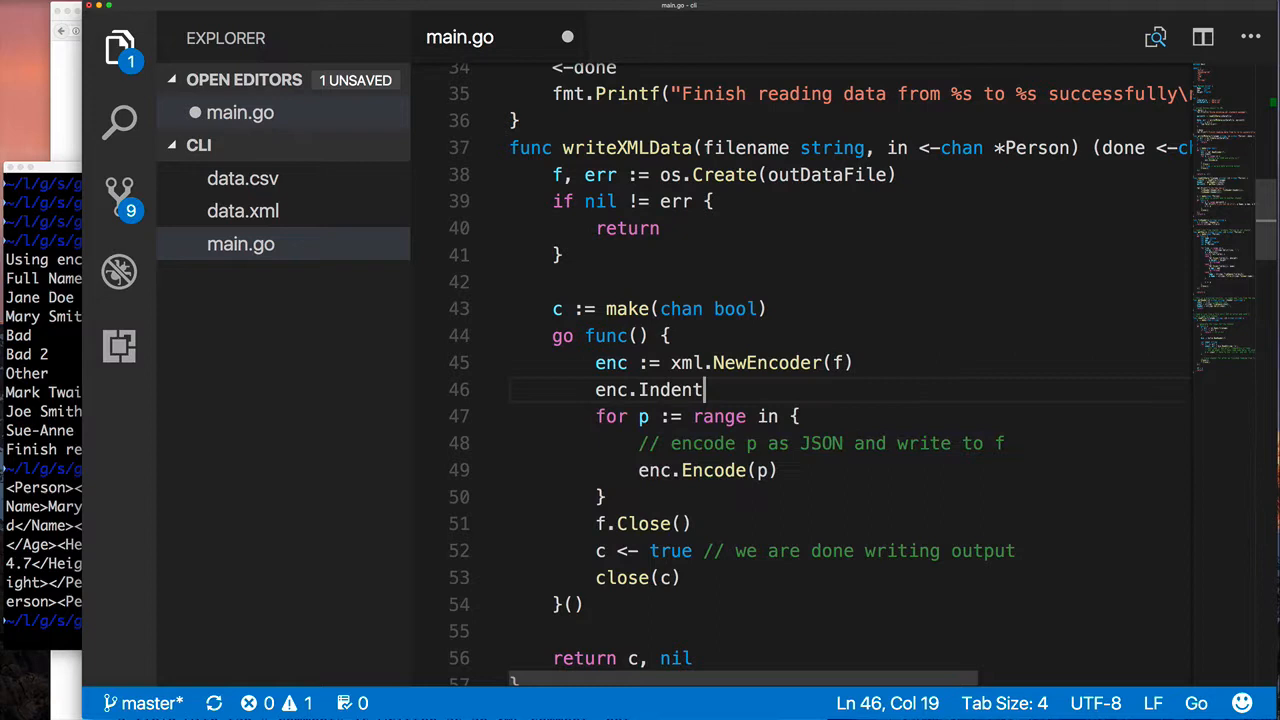
# - Type the opening parenthesis of enc.Indent to show the prefix and indent parameter hint
pyautogui.write('(')
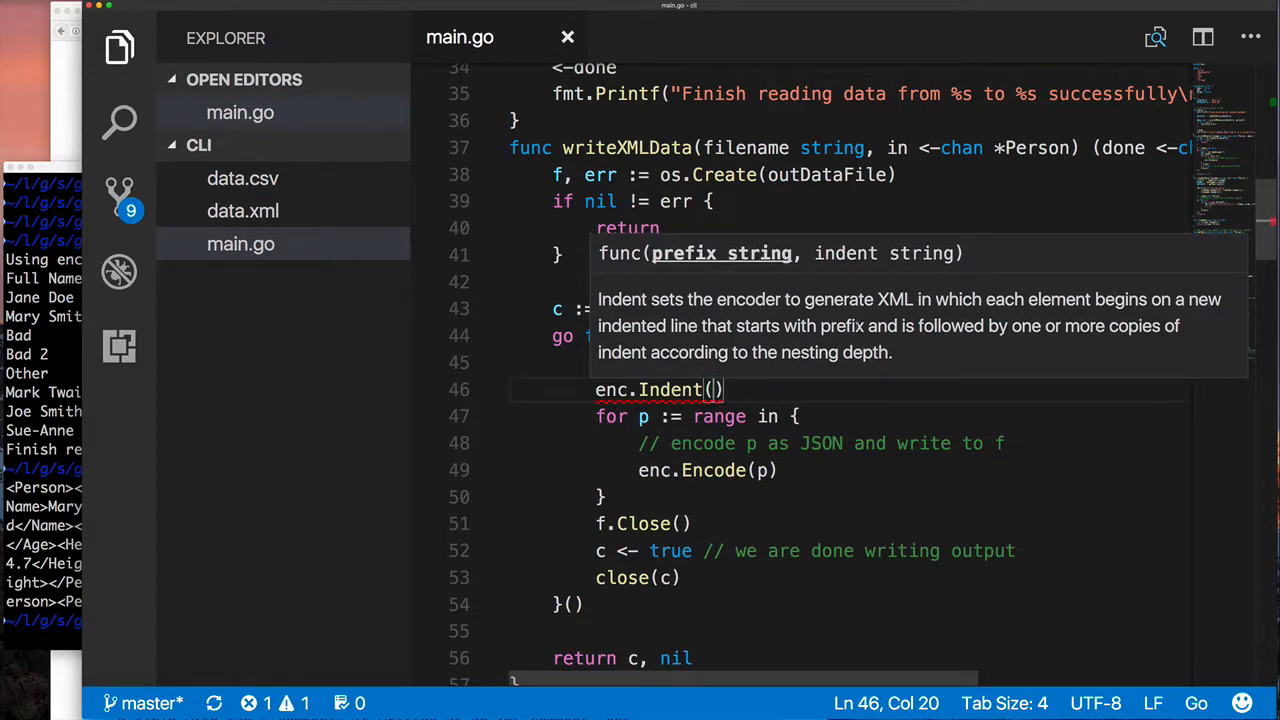